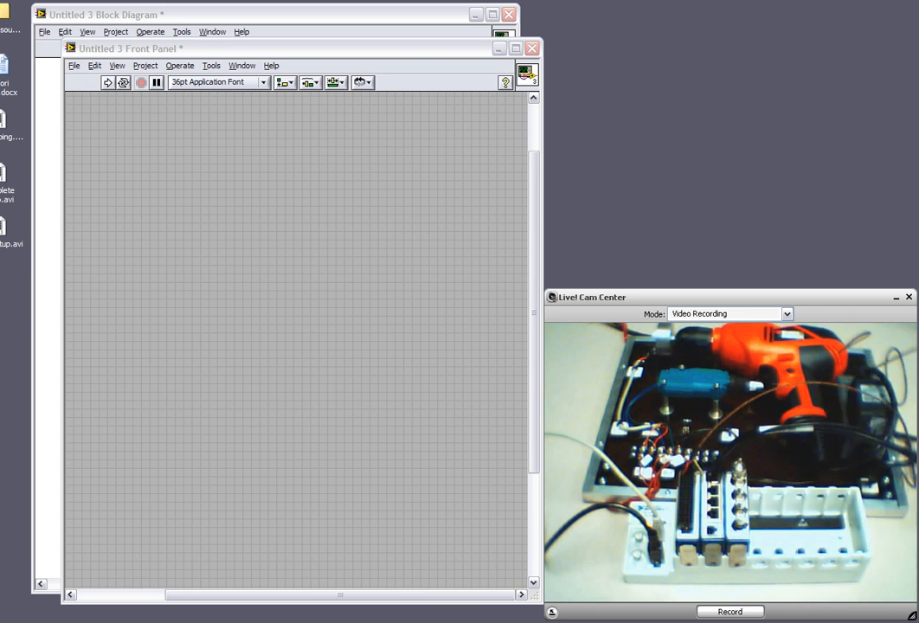
pyautogui.moveTo(654, 73)
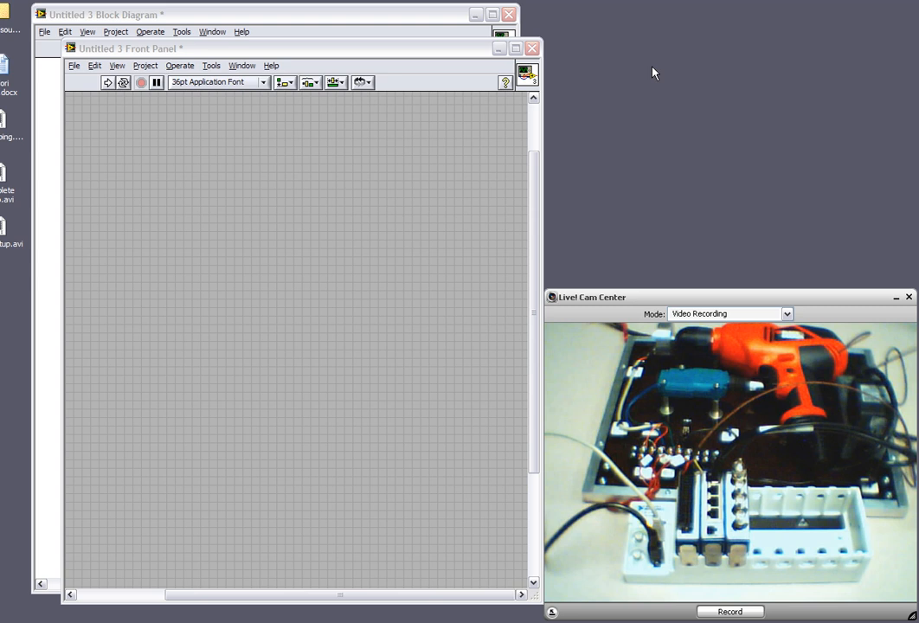
pyautogui.moveTo(54, 155)
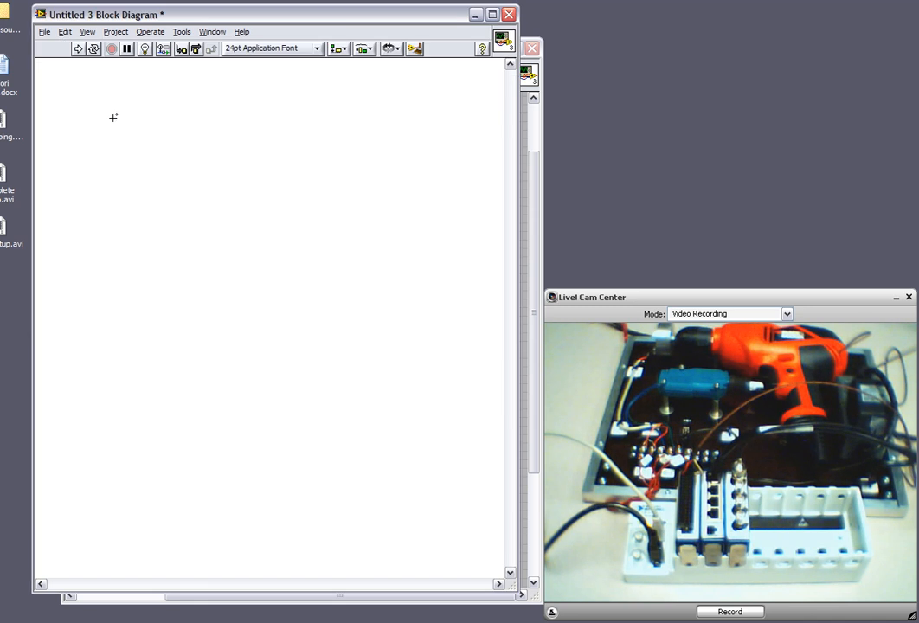
# Pick DAQ Assistant from Measurement I/O > NI-DAQmx in the Functions palette
pyautogui.rightClick(114, 118)
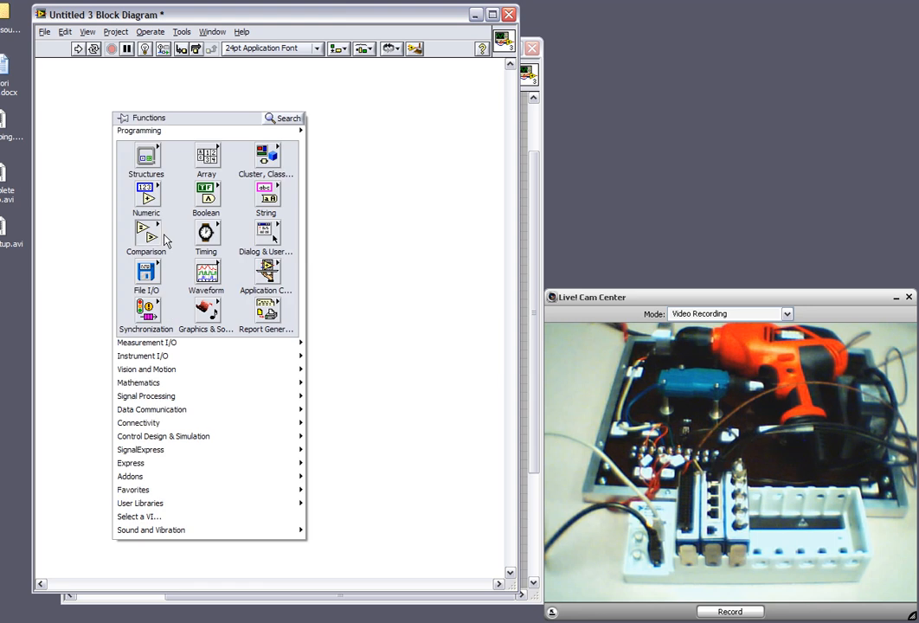
pyautogui.click(145, 343)
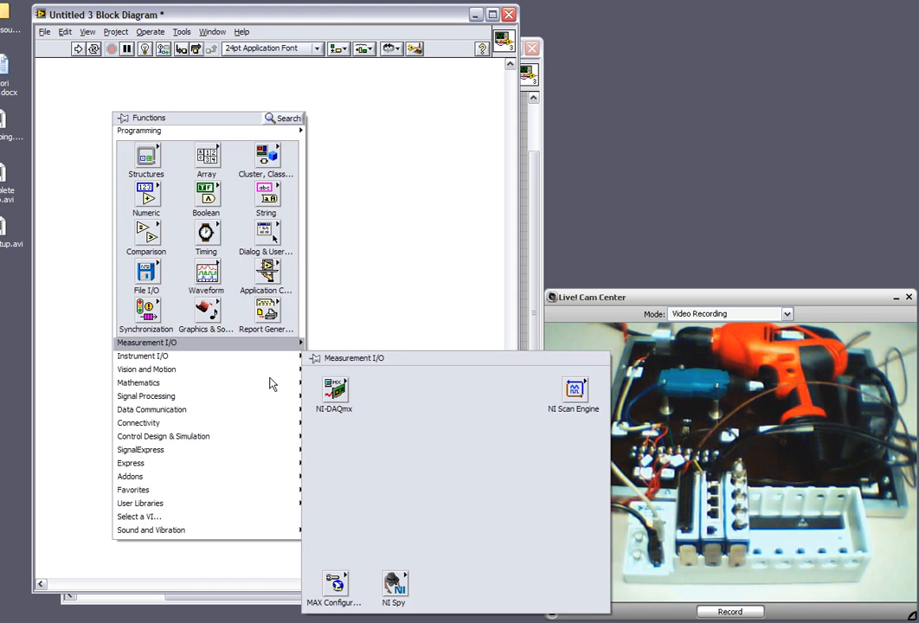
pyautogui.click(334, 389)
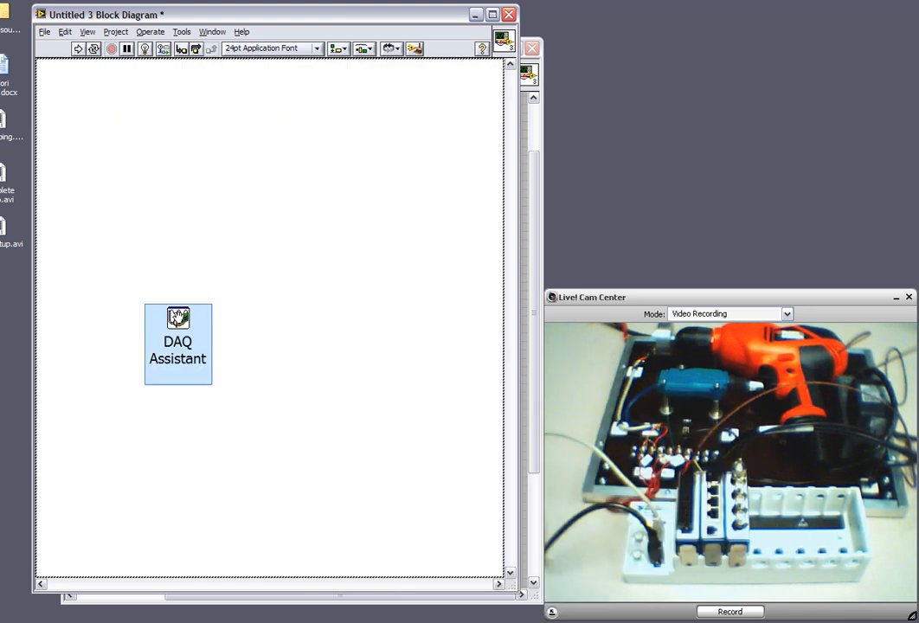
# Create an Acquire Signals > Analog Input temperature task on NI 9213 channel ai0 and finish
pyautogui.doubleClick(177, 342)
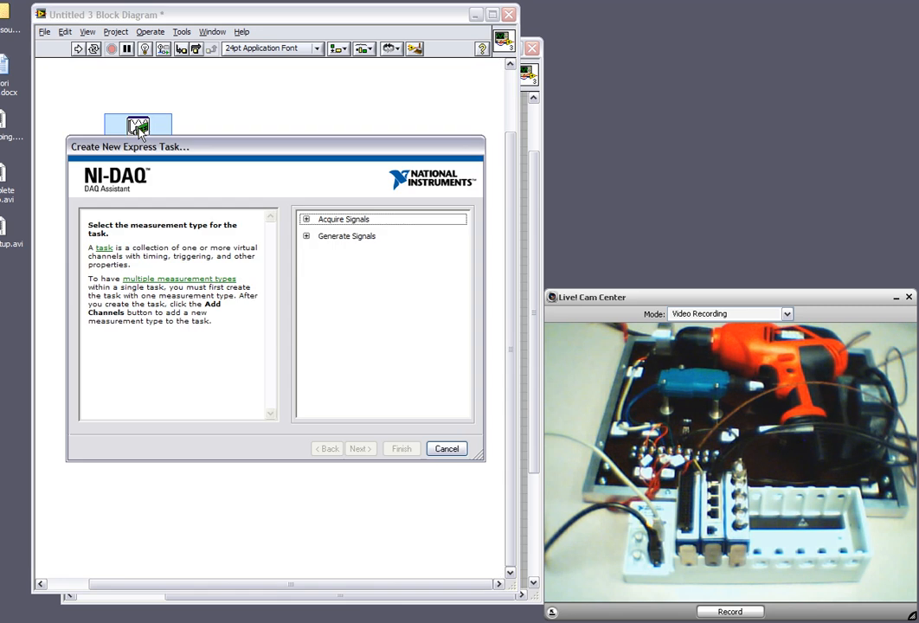
pyautogui.click(306, 218)
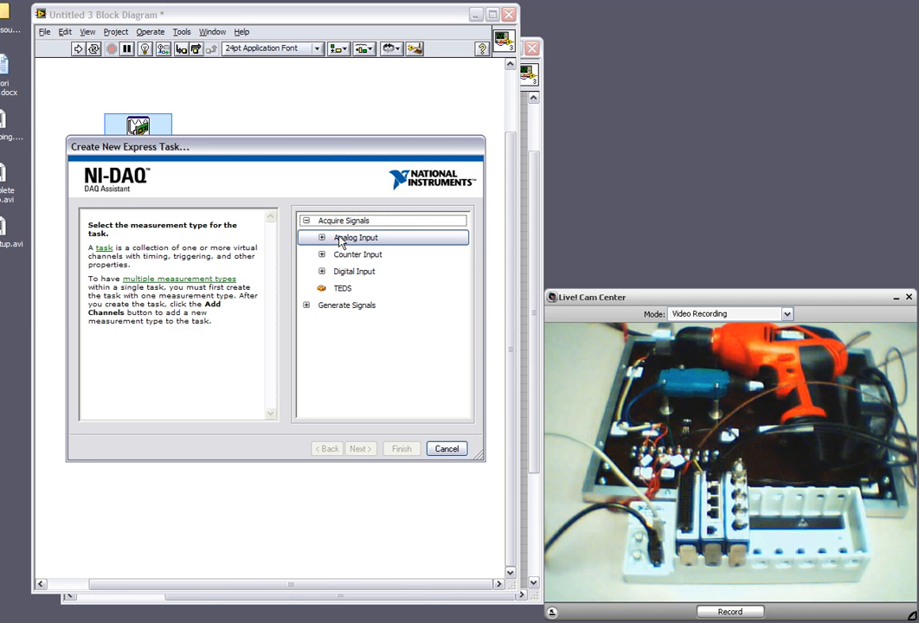
pyautogui.click(322, 237)
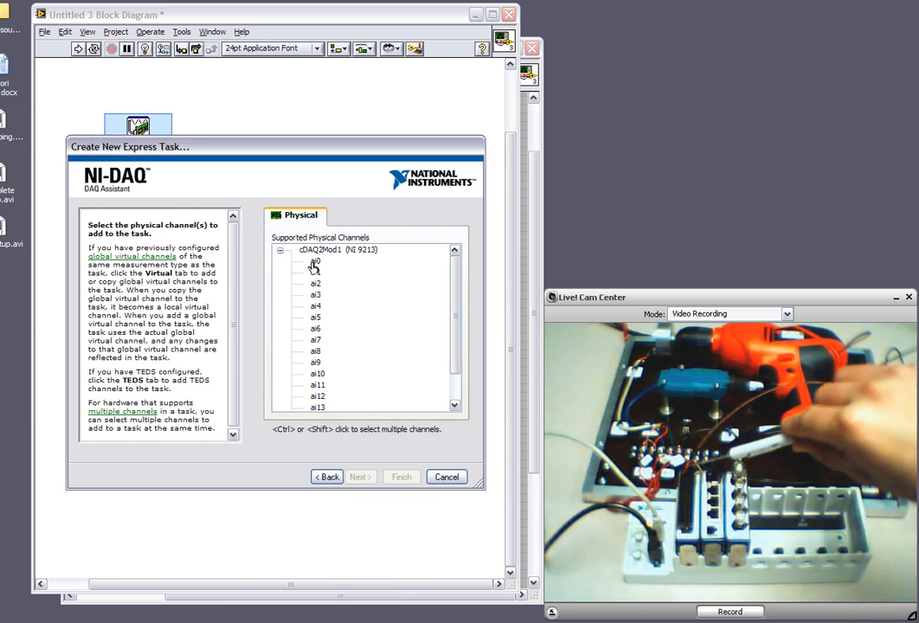
pyautogui.click(315, 260)
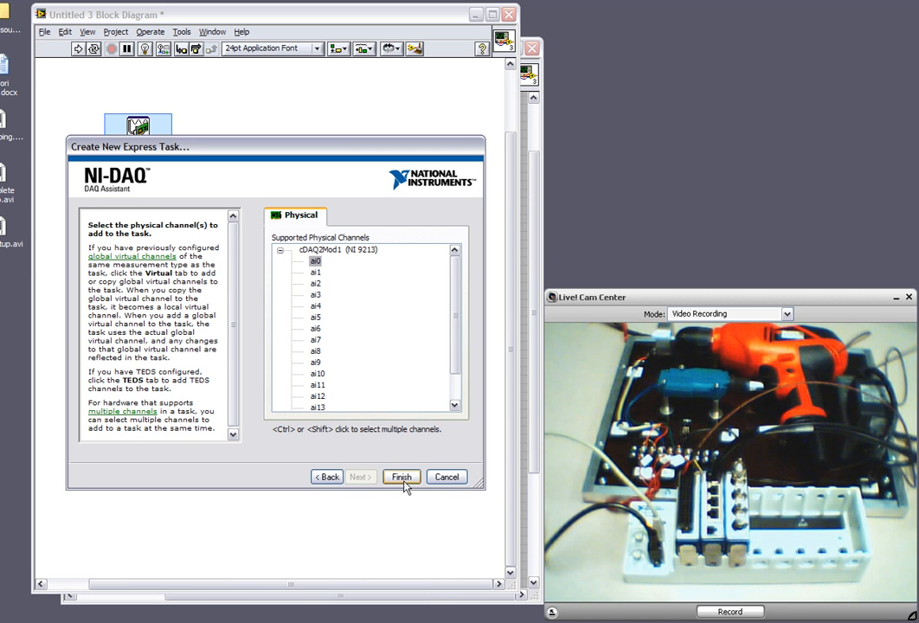
pyautogui.click(402, 478)
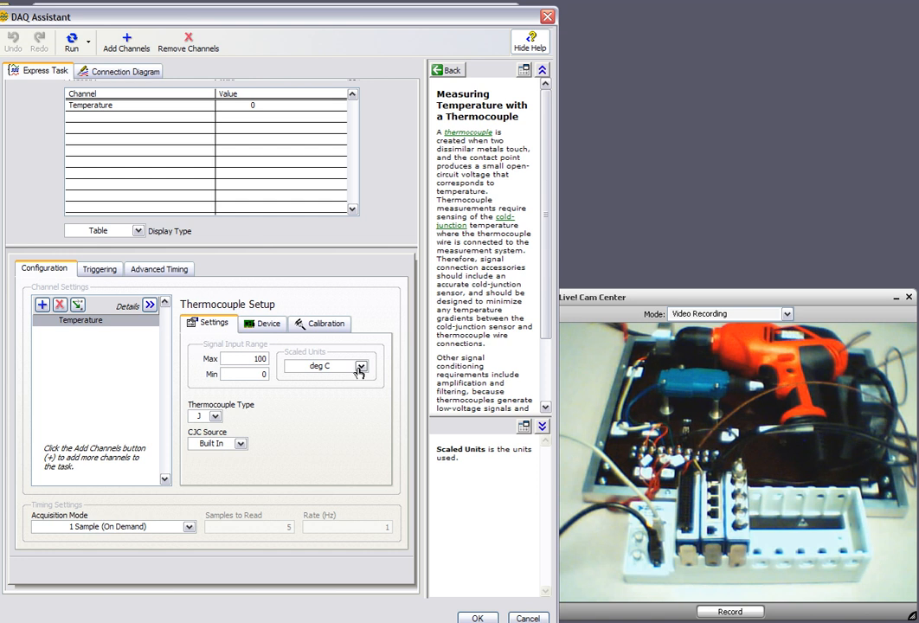
# Set thermocouple type T and Continuous Samples acquisition, then accept the task with OK
pyautogui.click(214, 415)
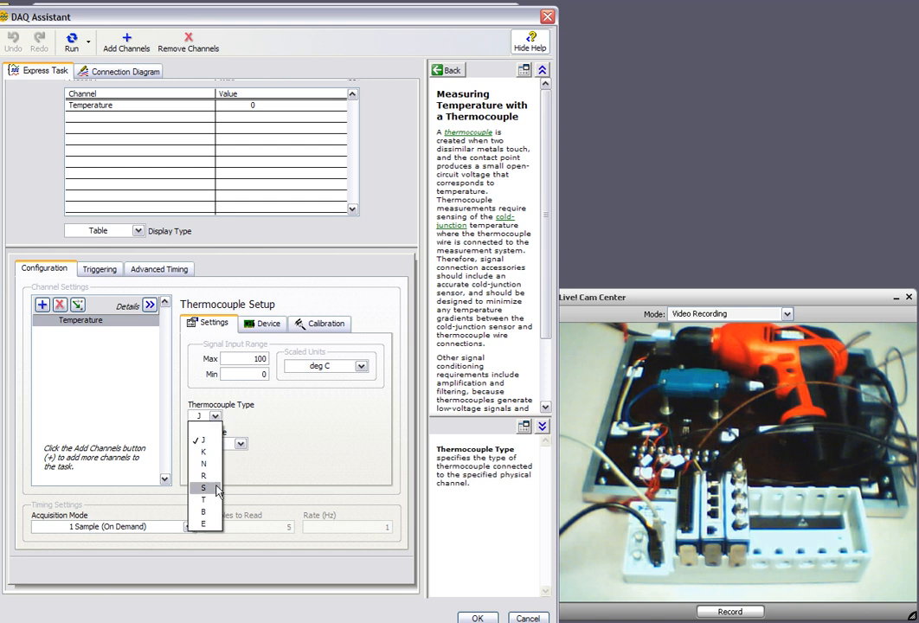
pyautogui.click(202, 500)
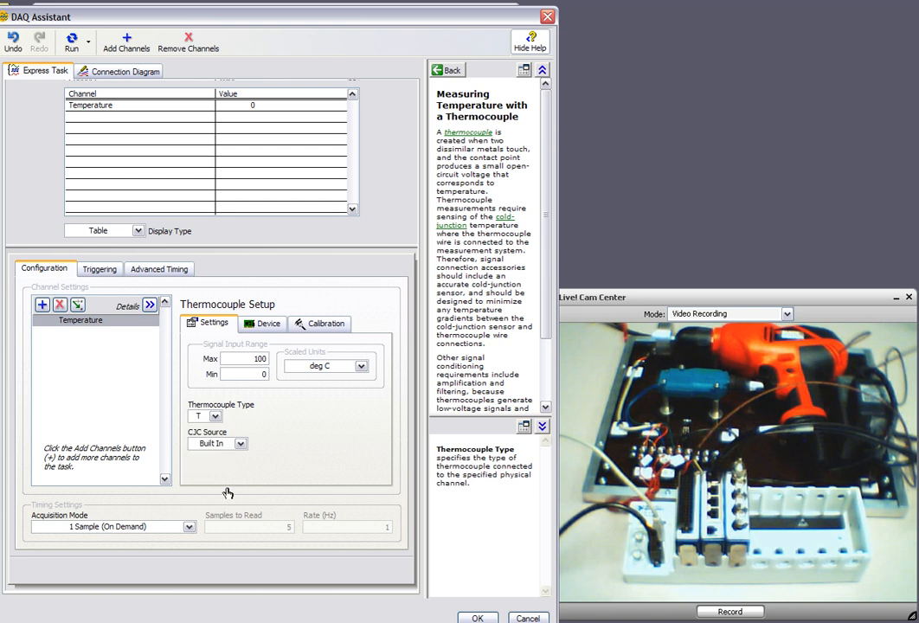
pyautogui.click(187, 526)
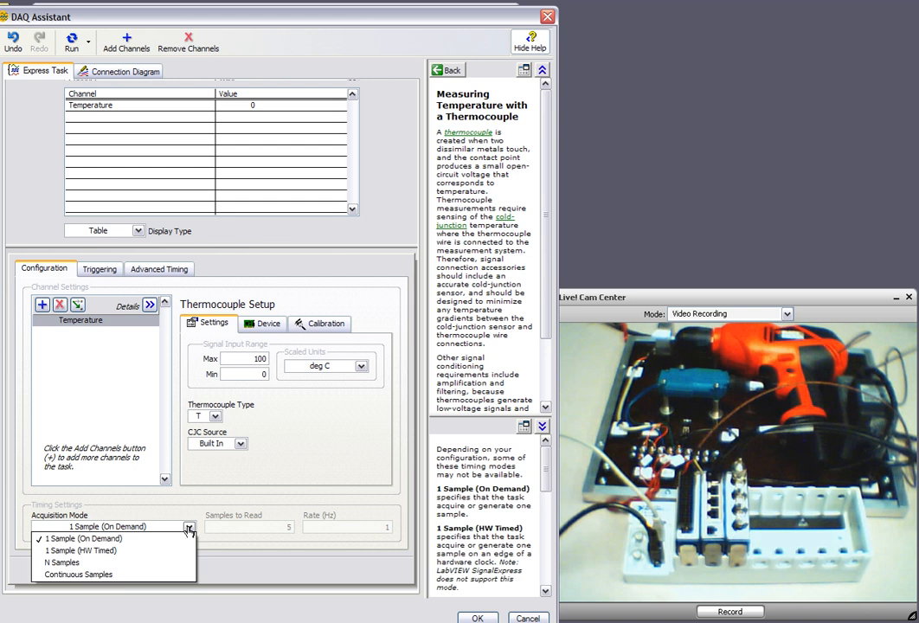
pyautogui.click(78, 574)
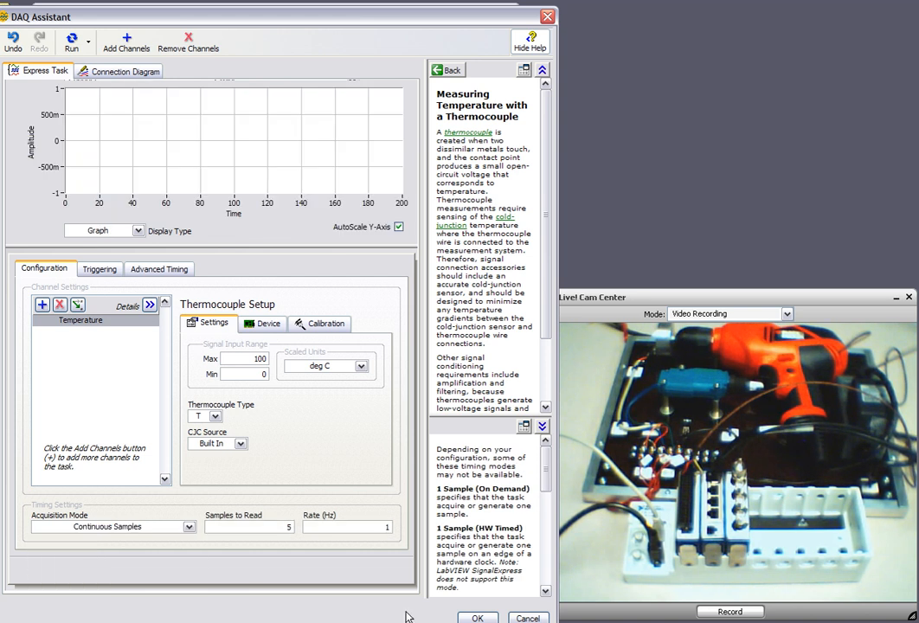
pyautogui.click(478, 618)
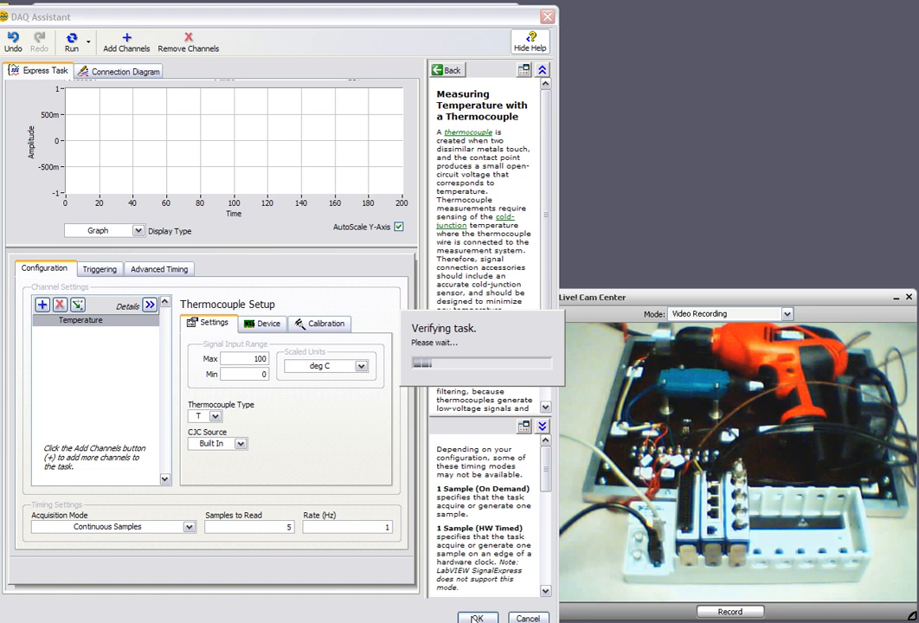
pyautogui.click(477, 616)
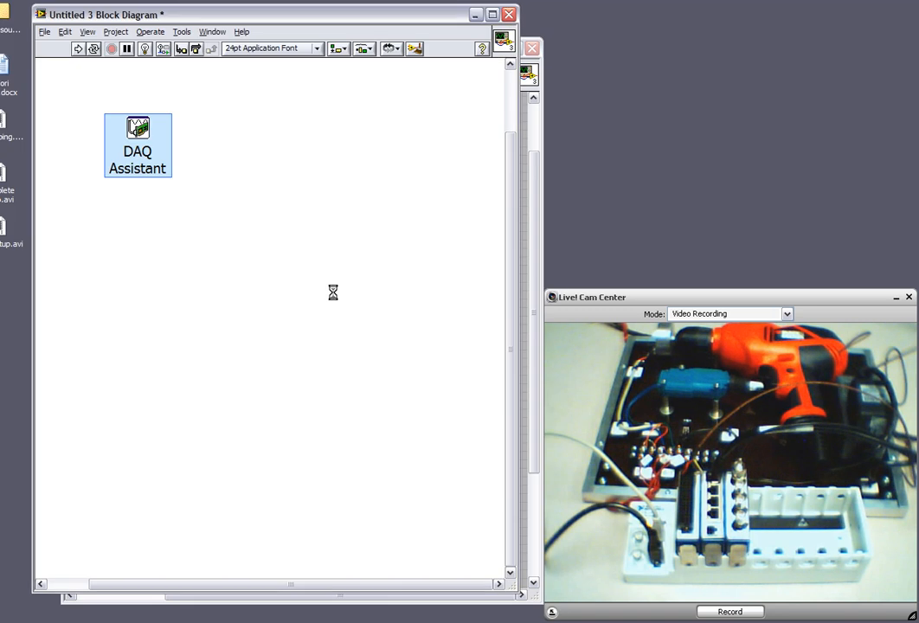
# Confirm automatic While Loop creation around the DAQ Assistant
pyautogui.click(78, 48)
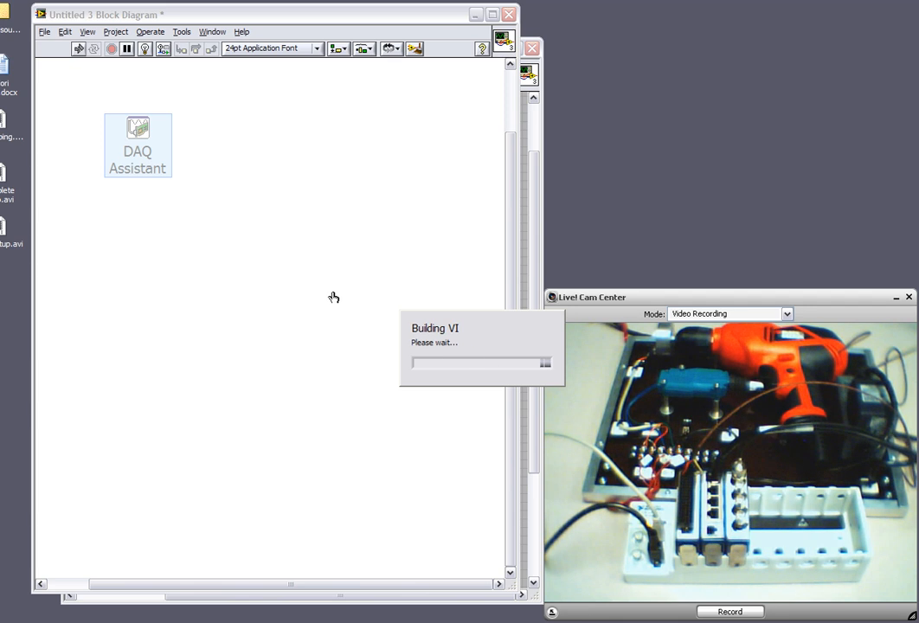
pyautogui.moveTo(320, 298)
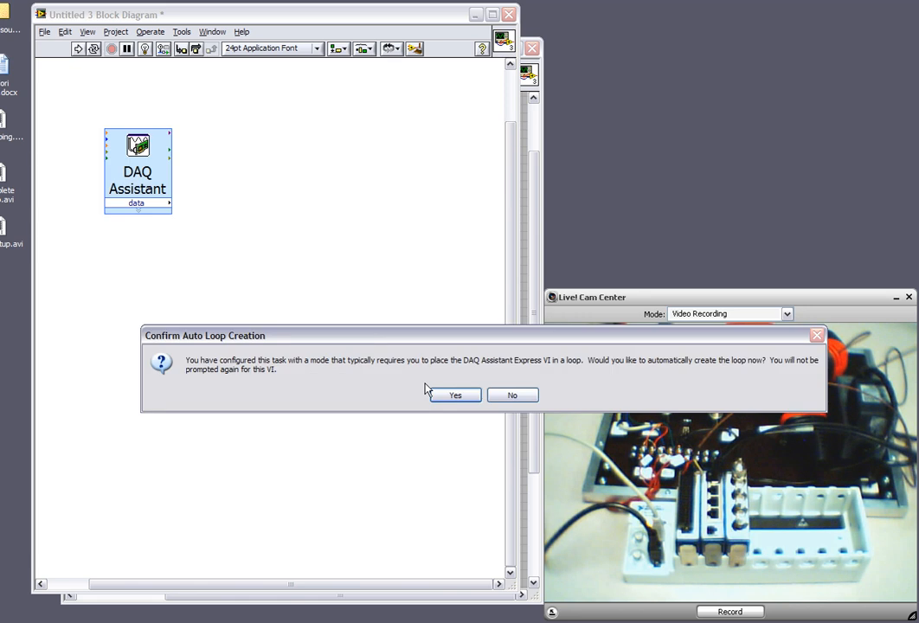
pyautogui.click(454, 395)
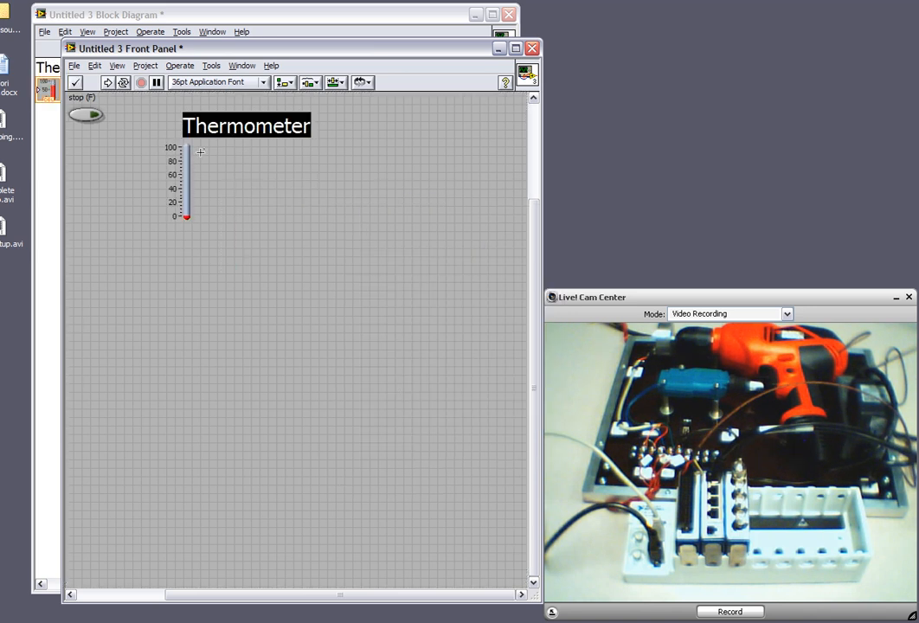
# Label the front-panel thermometer indicator 'Temperature (C)'
pyautogui.write('Temp')
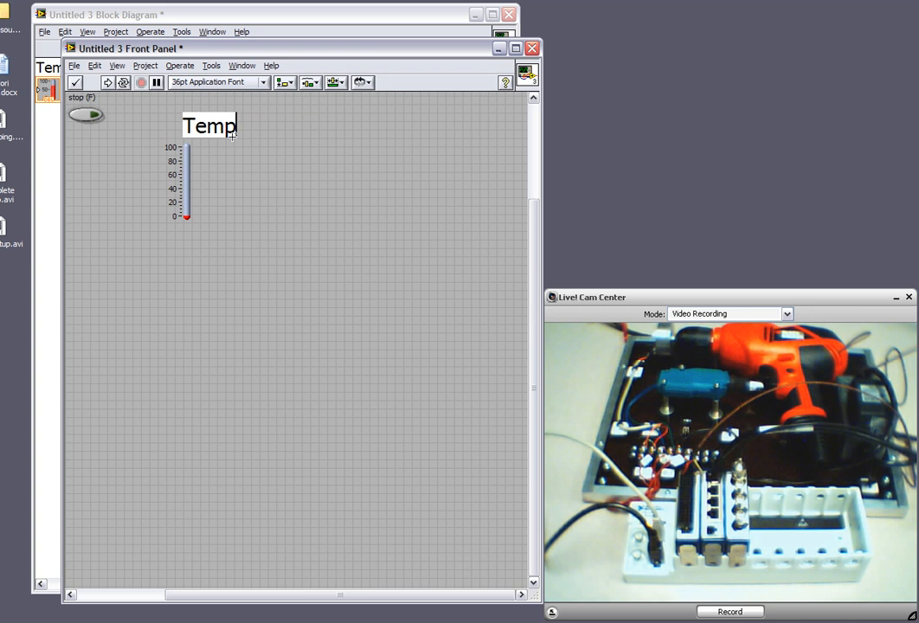
pyautogui.write('erature (')
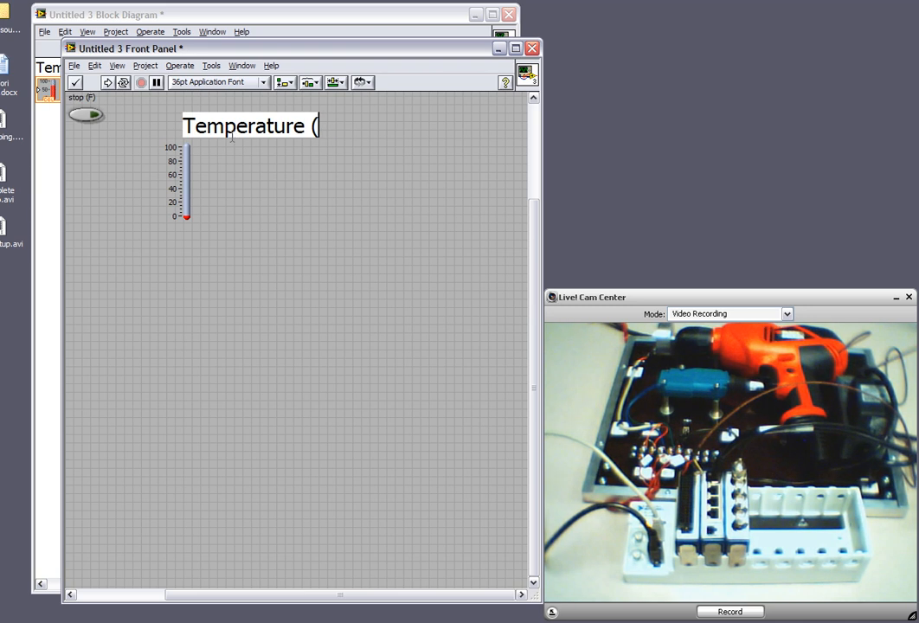
pyautogui.write('C)')
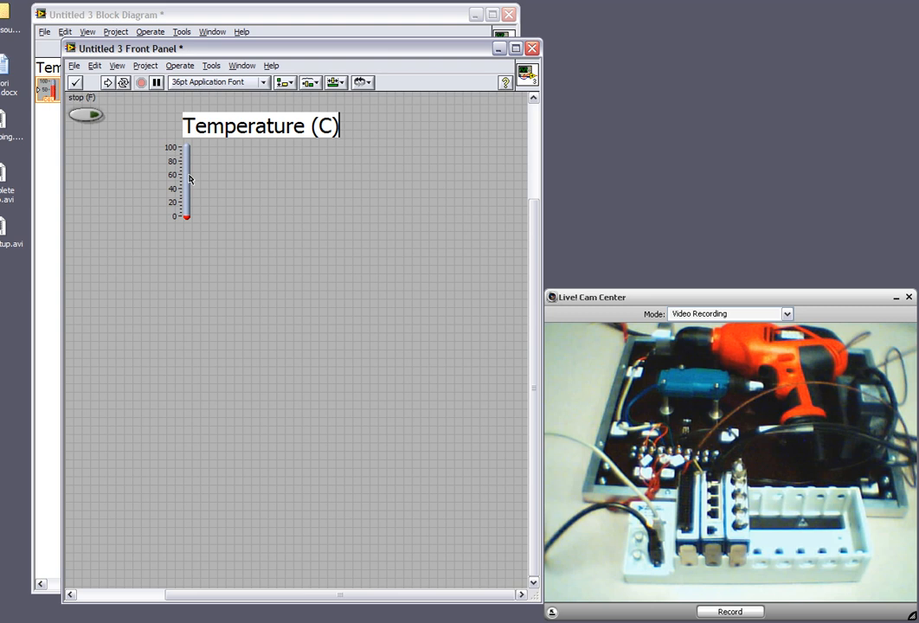
pyautogui.click(183, 181)
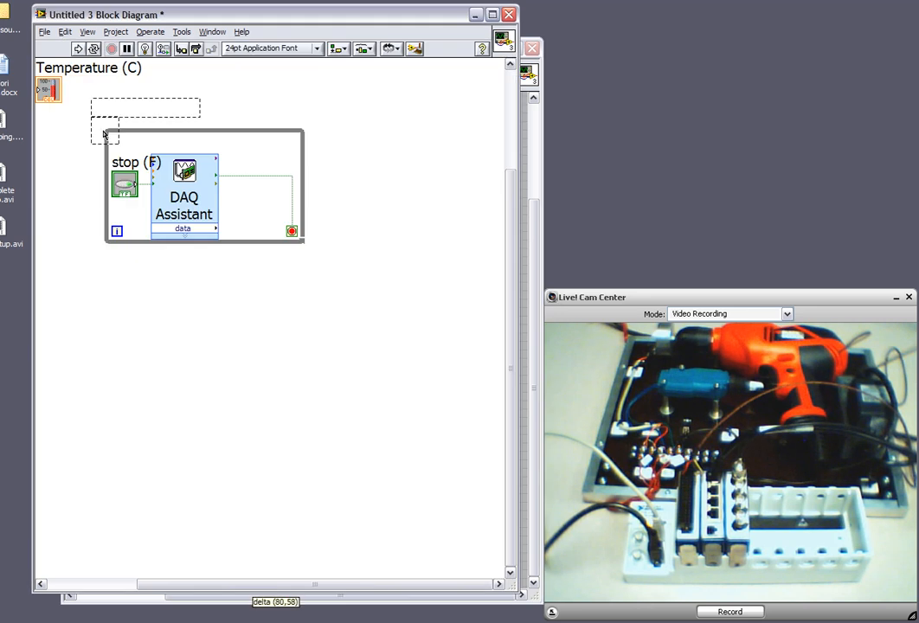
# Drag the Temperature (C) terminal into the While Loop beside the DAQ Assistant data output
pyautogui.moveTo(104, 135); pyautogui.dragTo(246, 221)
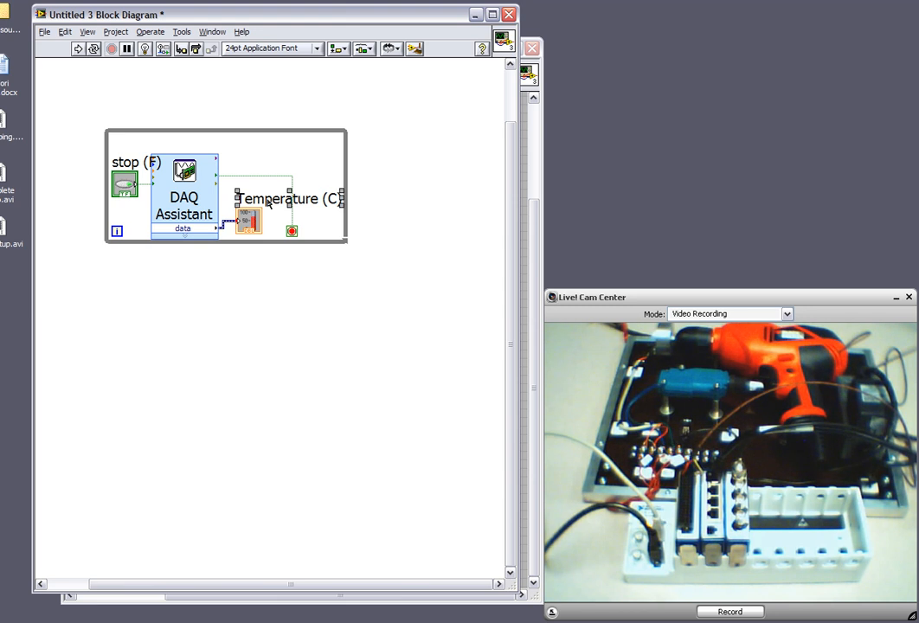
pyautogui.moveTo(315, 211)
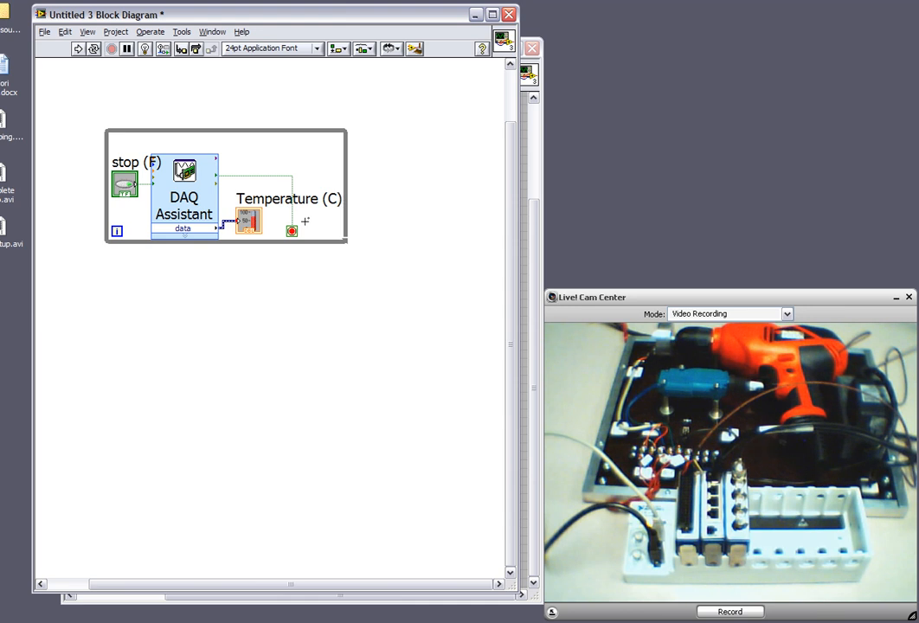
pyautogui.moveTo(306, 227)
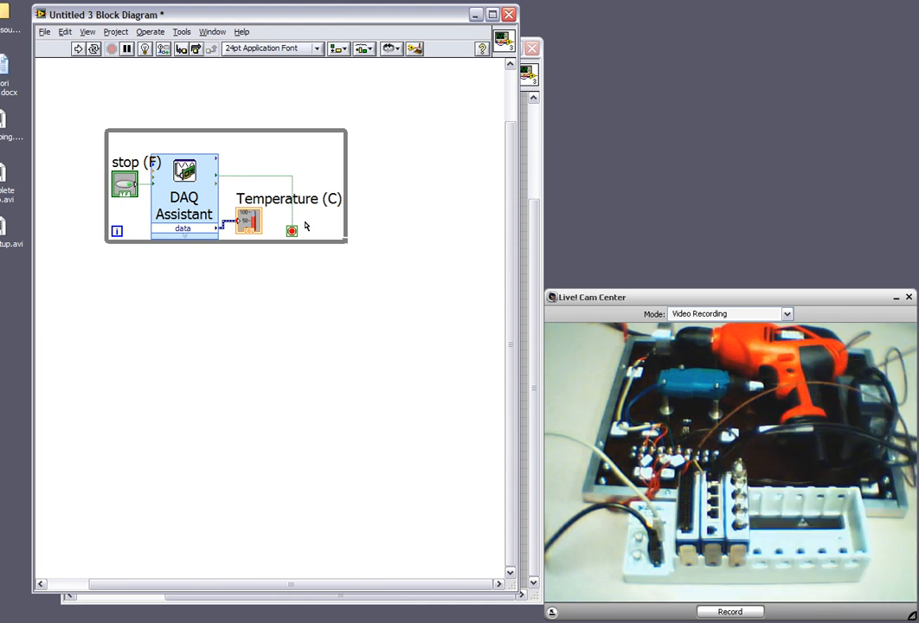
pyautogui.moveTo(173, 332)
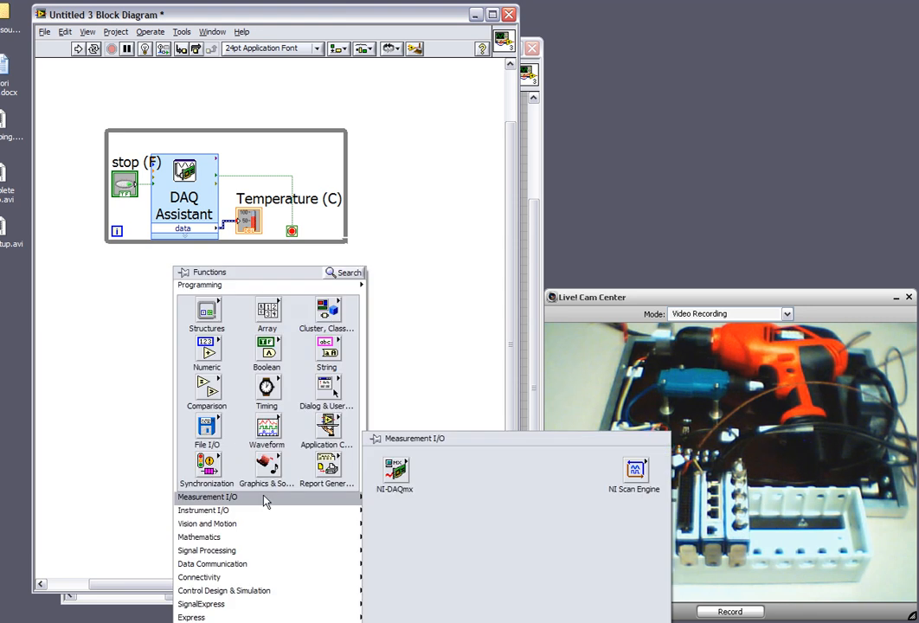
# Place DAQ Assistant 2 on the block diagram below the temperature loop
pyautogui.click(395, 471)
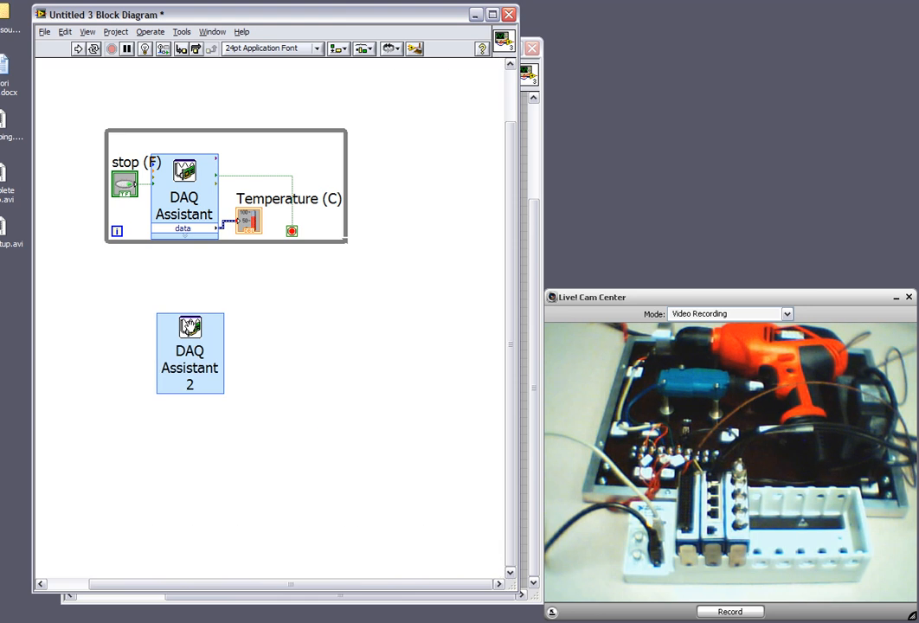
# Create an Acquire Signals strain task on cDAQ1Mod2 (NI 9237) channel ai0 for DAQ Assistant 2
pyautogui.doubleClick(191, 353)
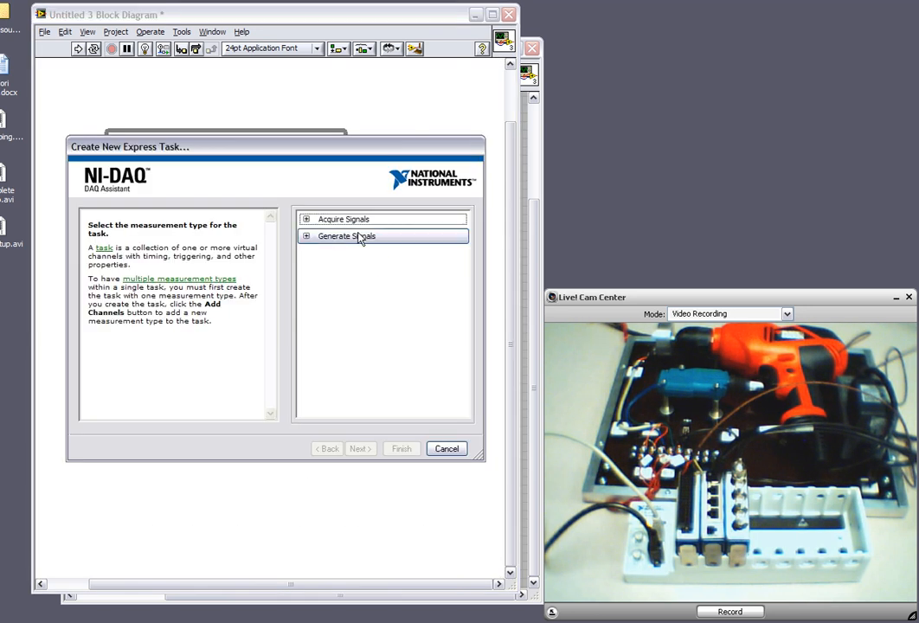
pyautogui.click(307, 218)
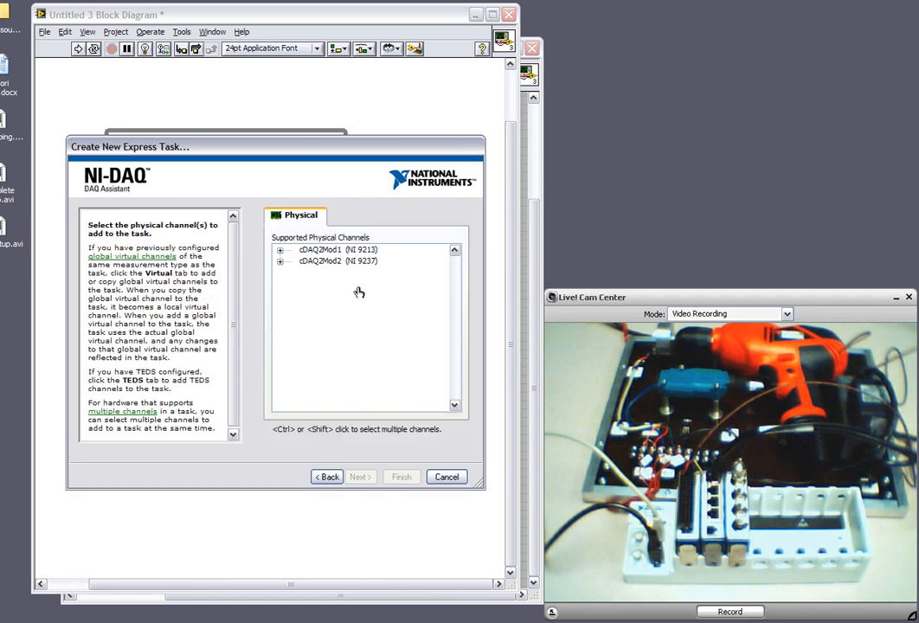
pyautogui.moveTo(311, 267)
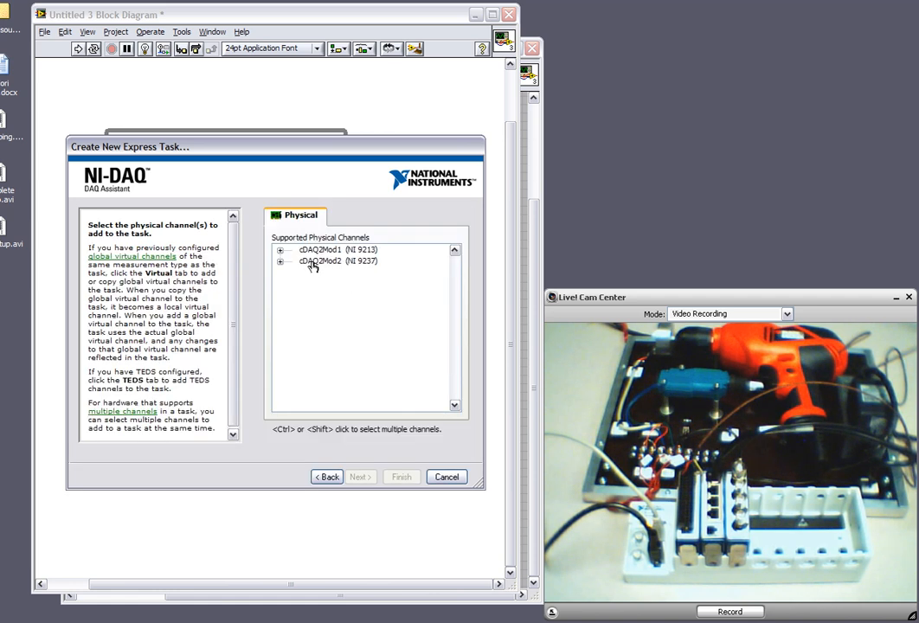
pyautogui.click(280, 261)
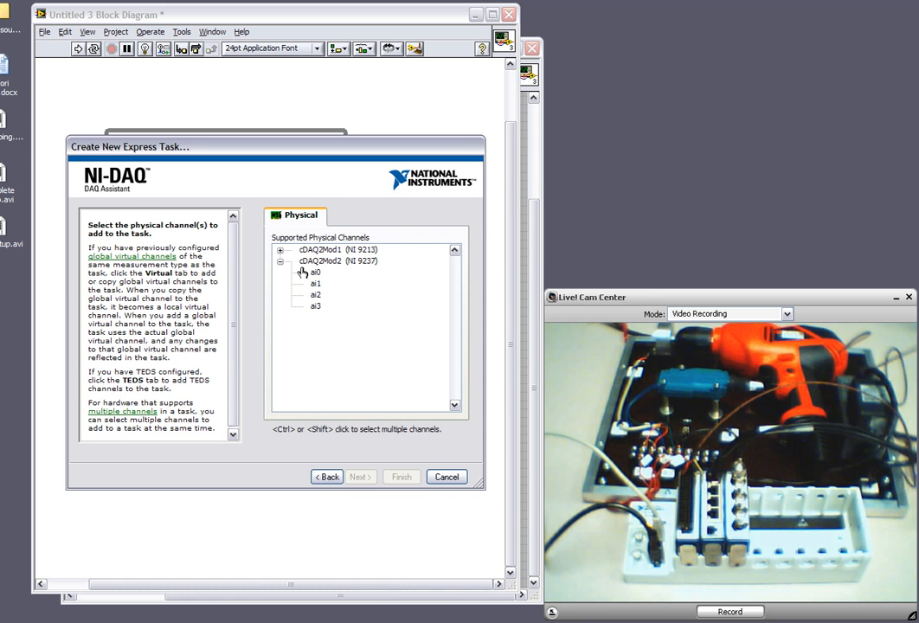
pyautogui.click(315, 273)
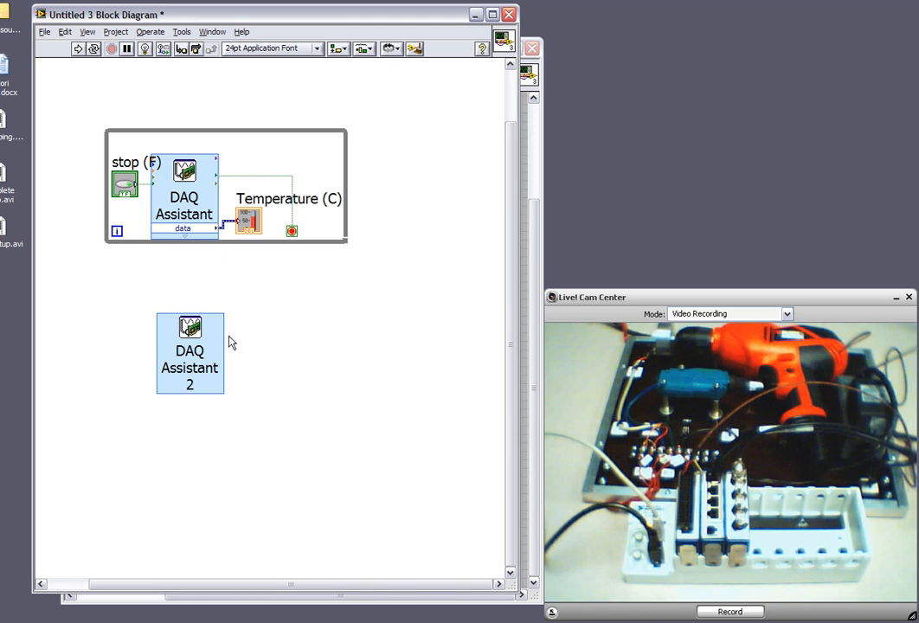
pyautogui.doubleClick(191, 354)
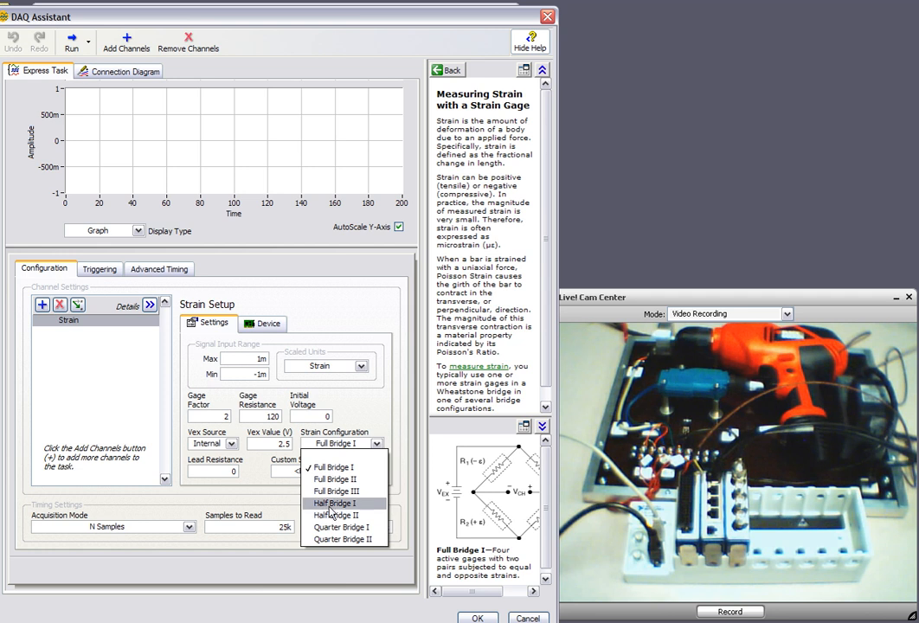
pyautogui.moveTo(332, 516)
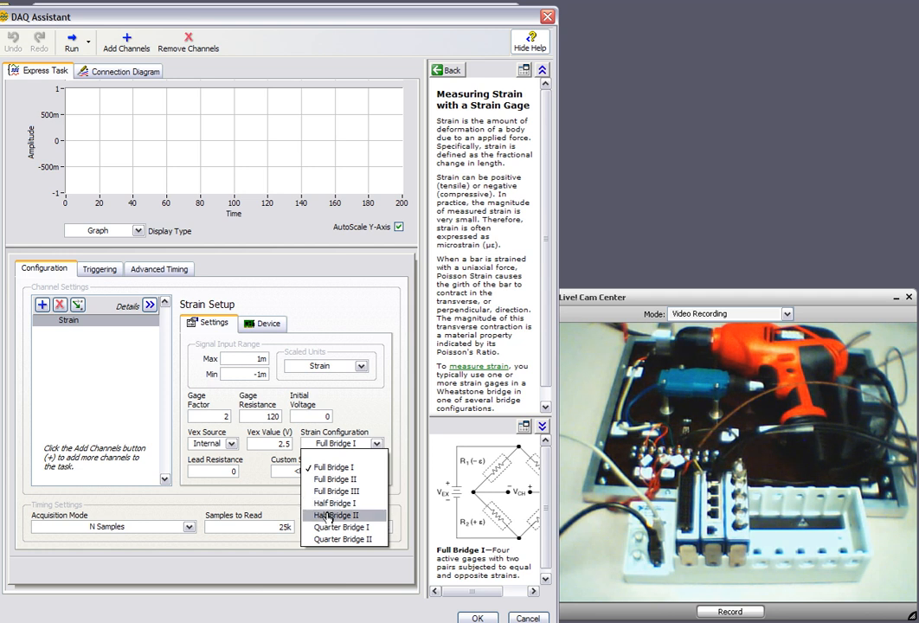
# Set strain configuration Half Bridge II with Continuous Samples and accept with OK
pyautogui.click(334, 516)
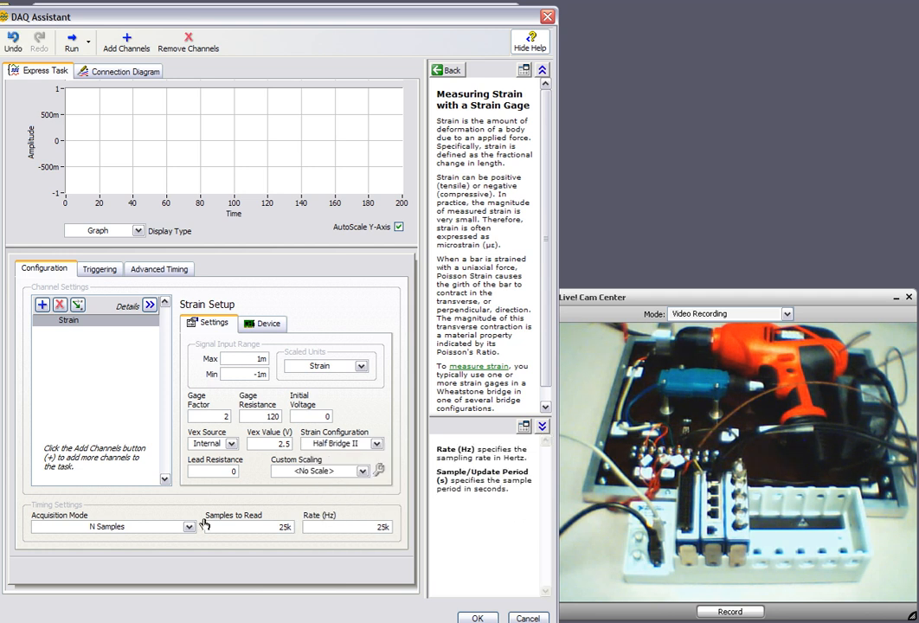
pyautogui.click(187, 526)
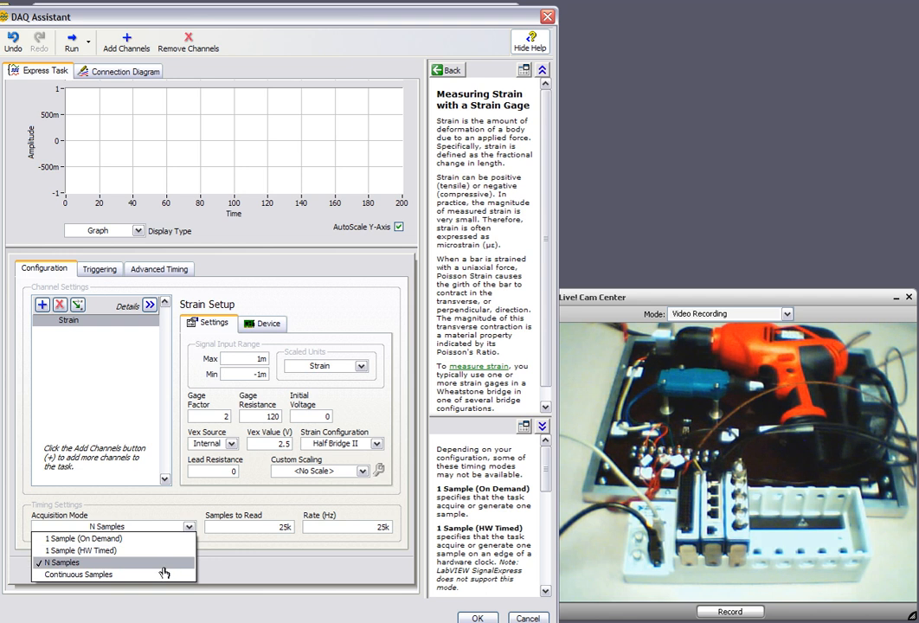
pyautogui.click(77, 575)
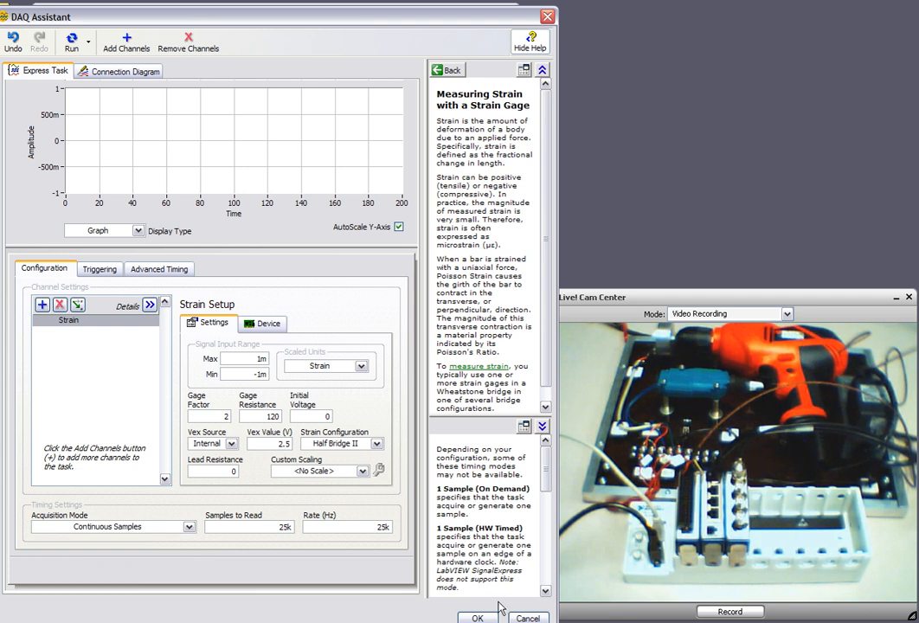
pyautogui.moveTo(415, 547)
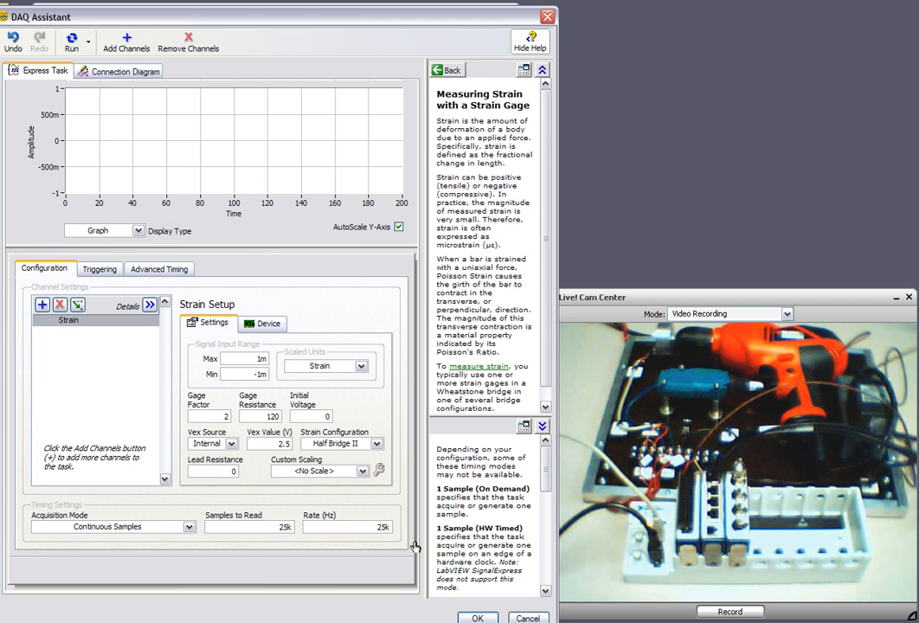
pyautogui.click(478, 617)
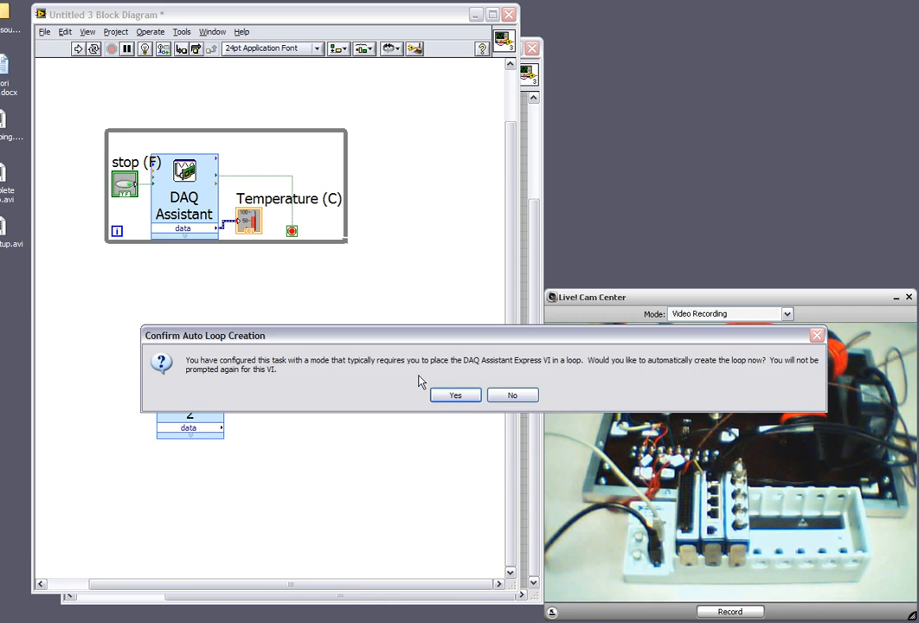
# Confirm automatic loop creation around DAQ Assistant 2 for the strain task
pyautogui.click(455, 395)
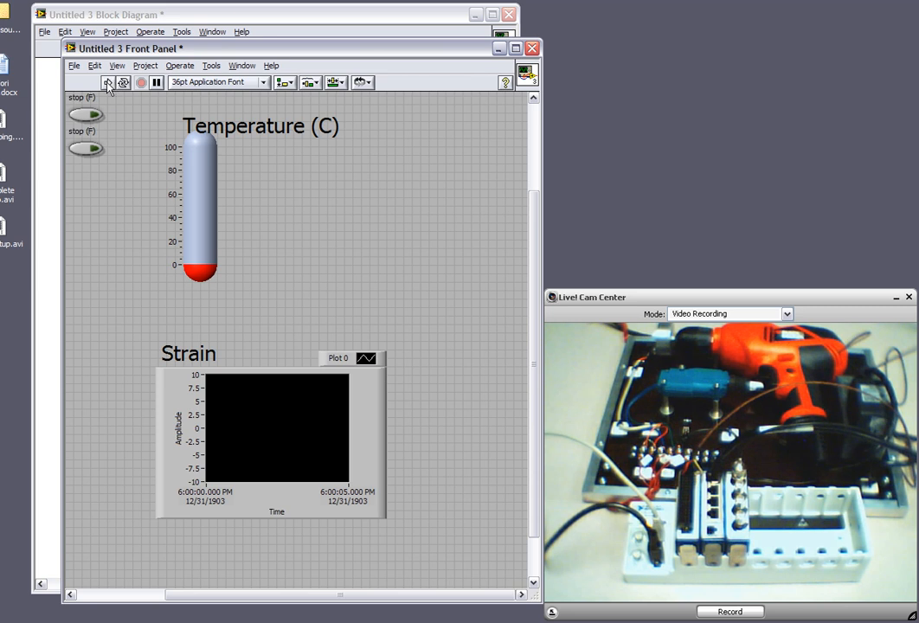
# Run the VI so the thermometer and Strain chart show live readings
pyautogui.click(107, 83)
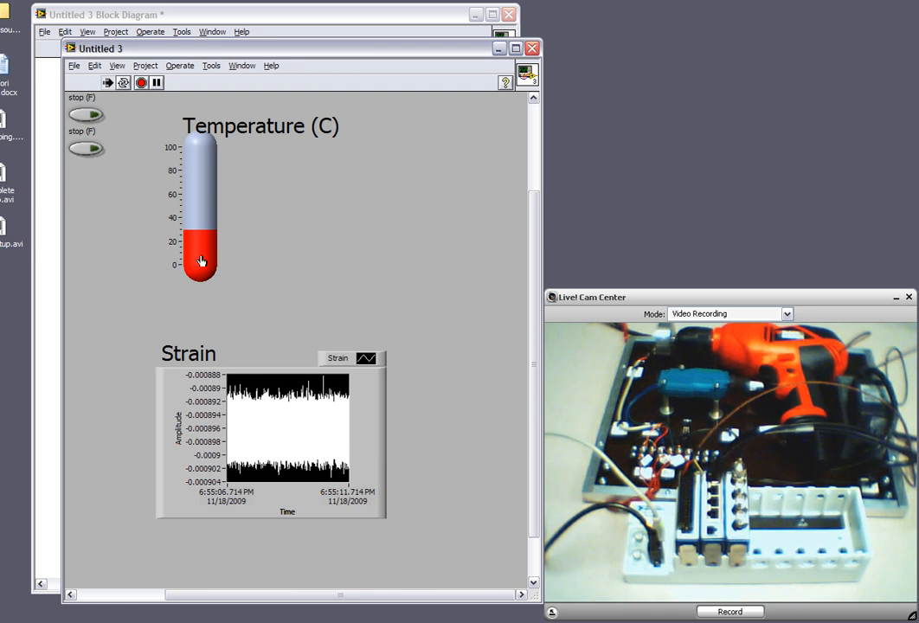
pyautogui.moveTo(107, 114)
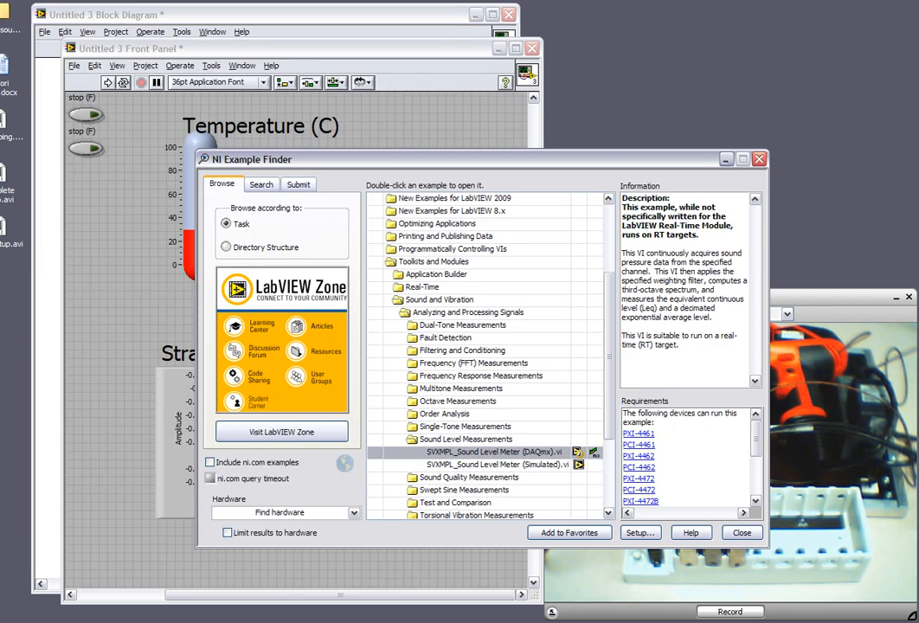
# Open SVXMPL_Sound Level Meter (DAQmx).vi from the Sound Level Measurements examples
pyautogui.scroll(-3)
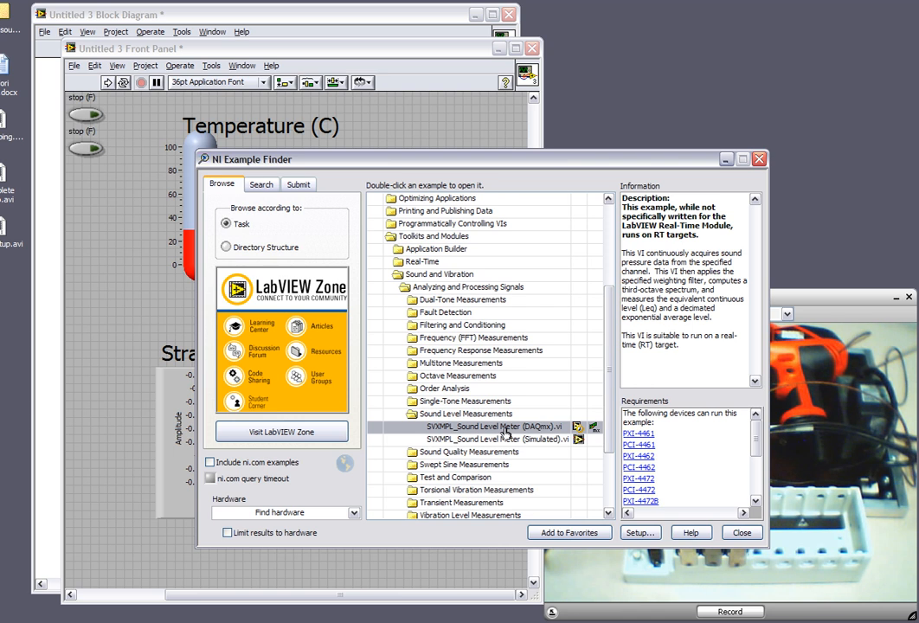
pyautogui.moveTo(484, 426)
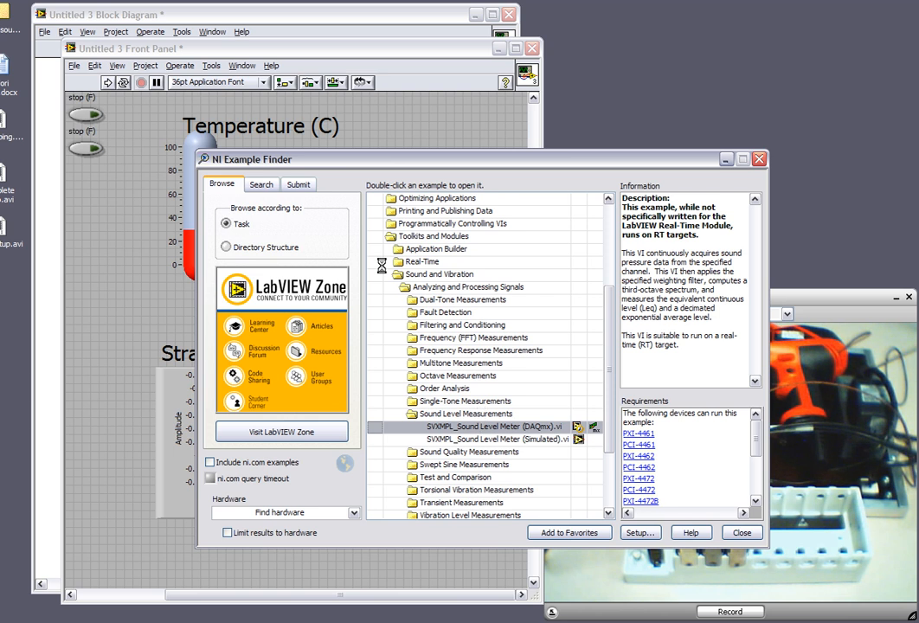
pyautogui.doubleClick(481, 426)
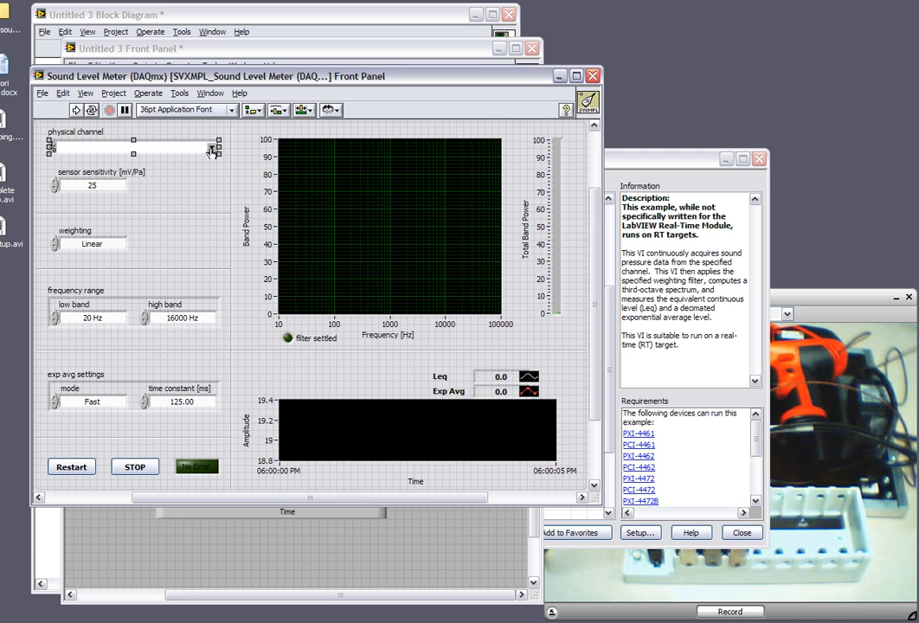
# Close the NI Example Finder and drop down the example's physical channel list
pyautogui.click(211, 145)
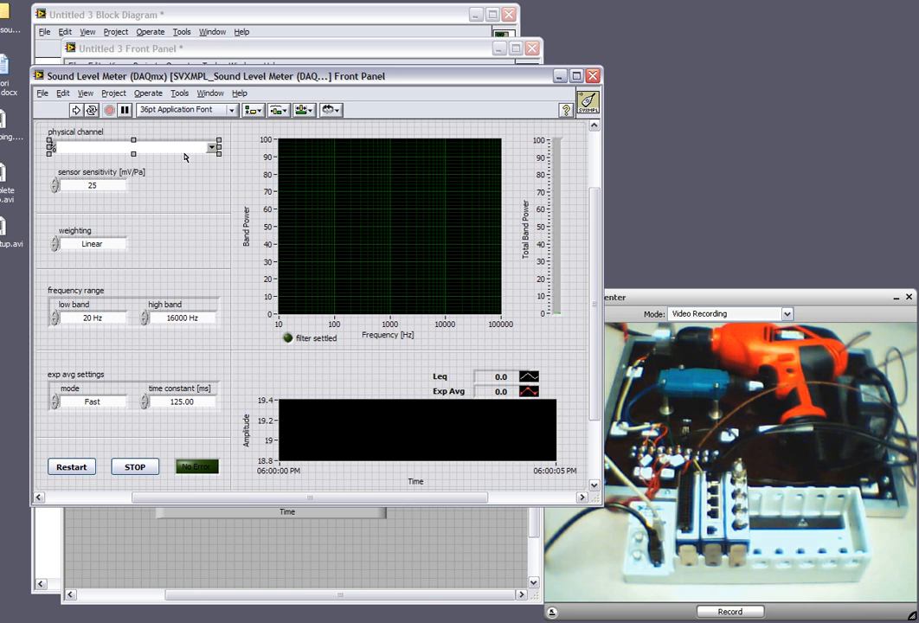
pyautogui.click(211, 145)
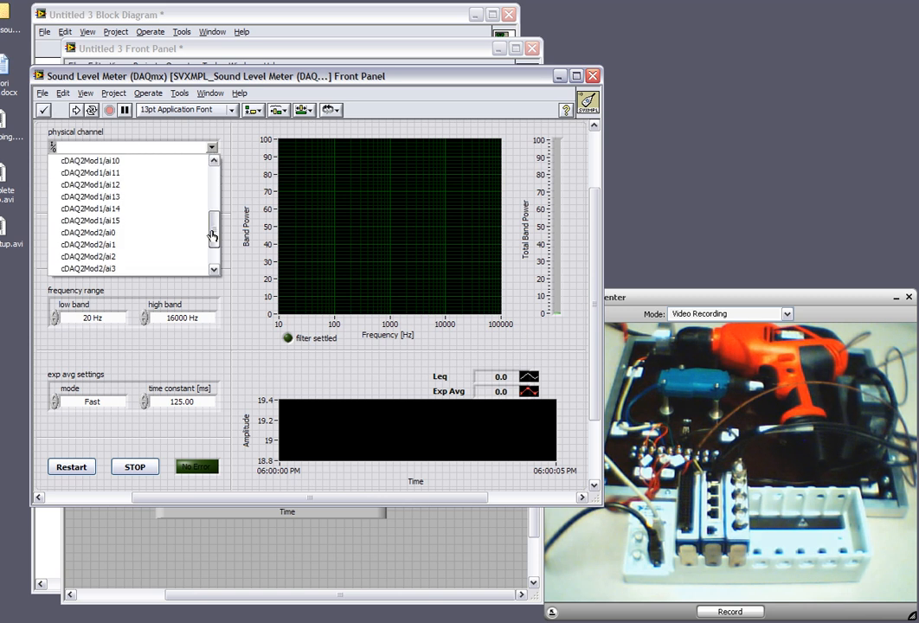